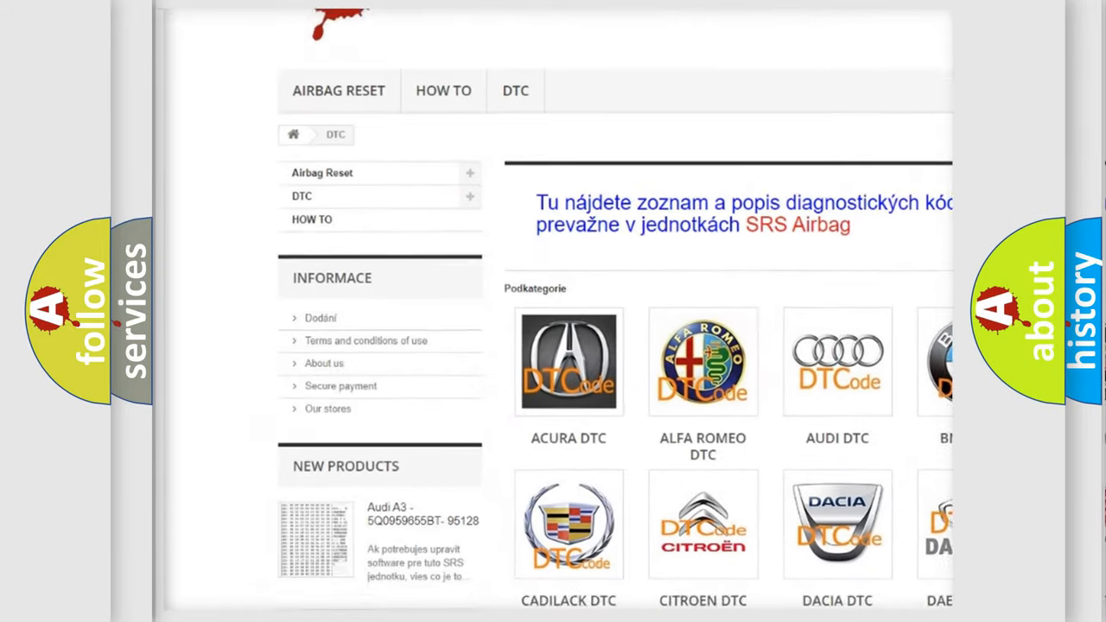
pyautogui.scroll(-3)
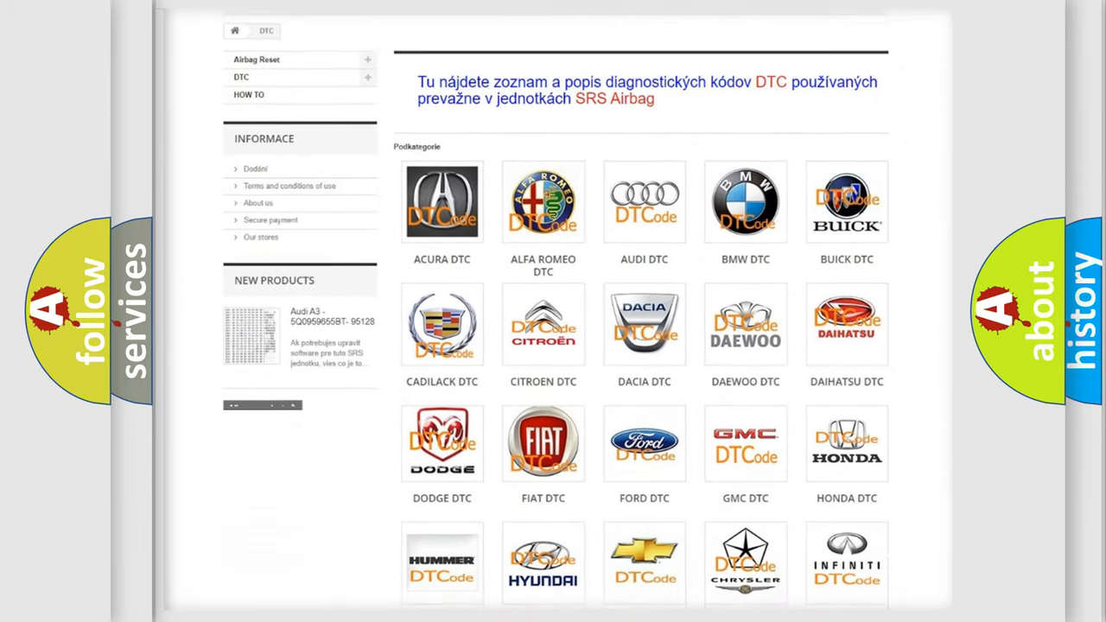
pyautogui.scroll(-3)
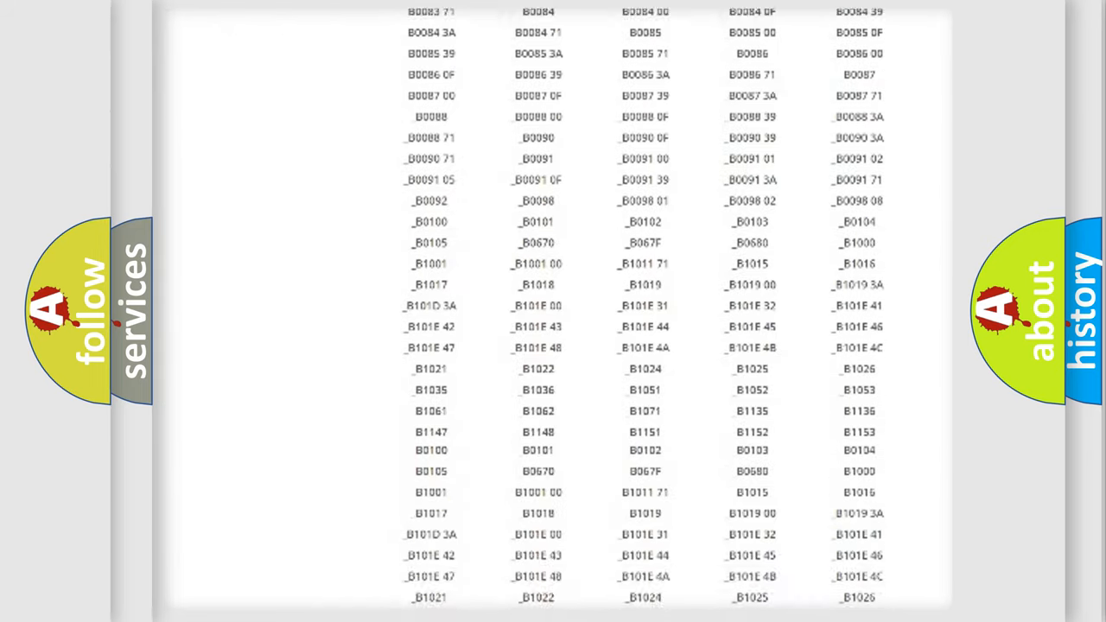
pyautogui.scroll(-3)
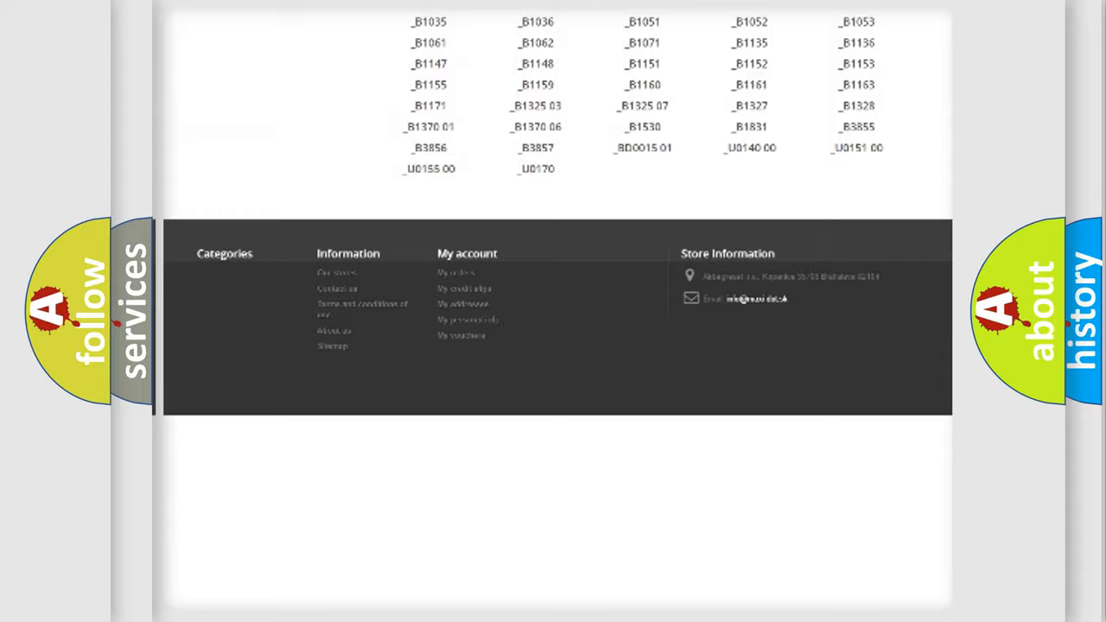
pyautogui.scroll(3)
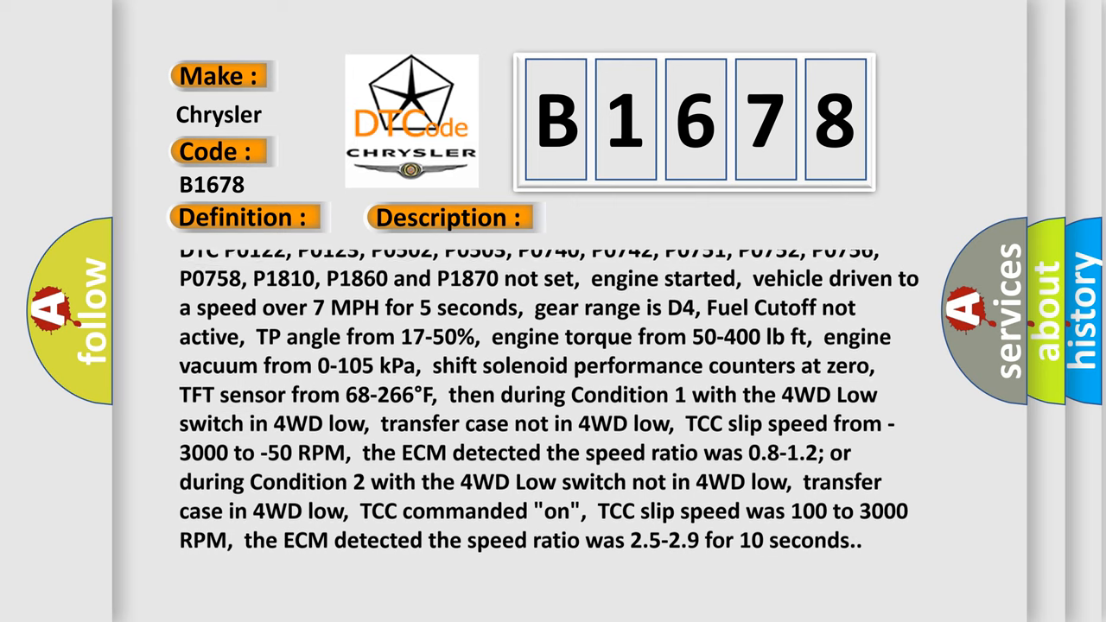
pyautogui.scroll(3)
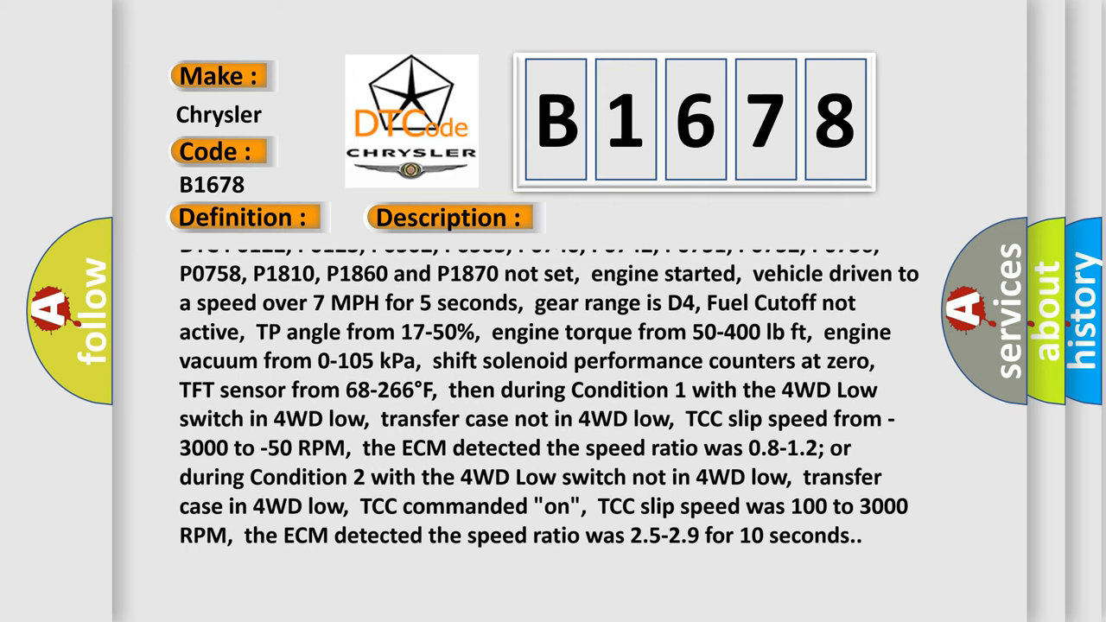
pyautogui.scroll(3)
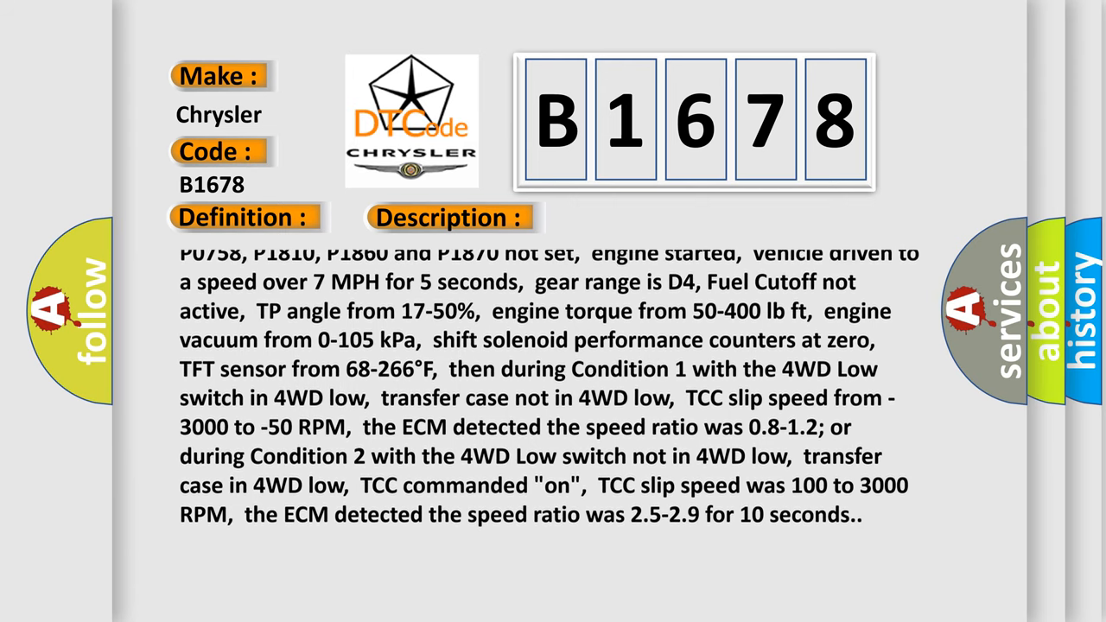
pyautogui.scroll(3)
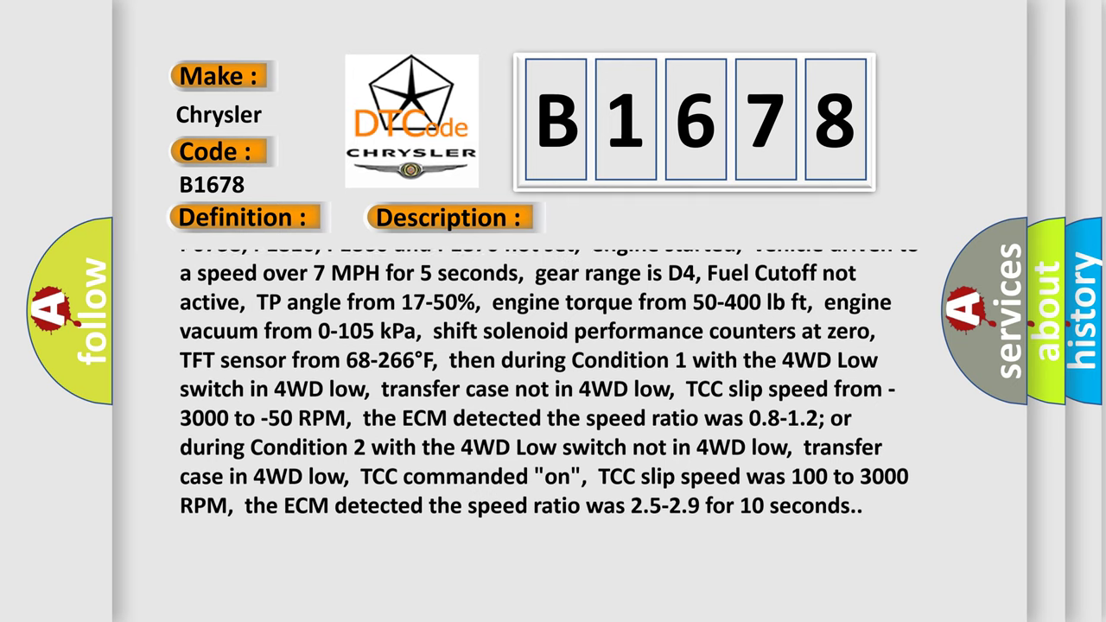
pyautogui.scroll(3)
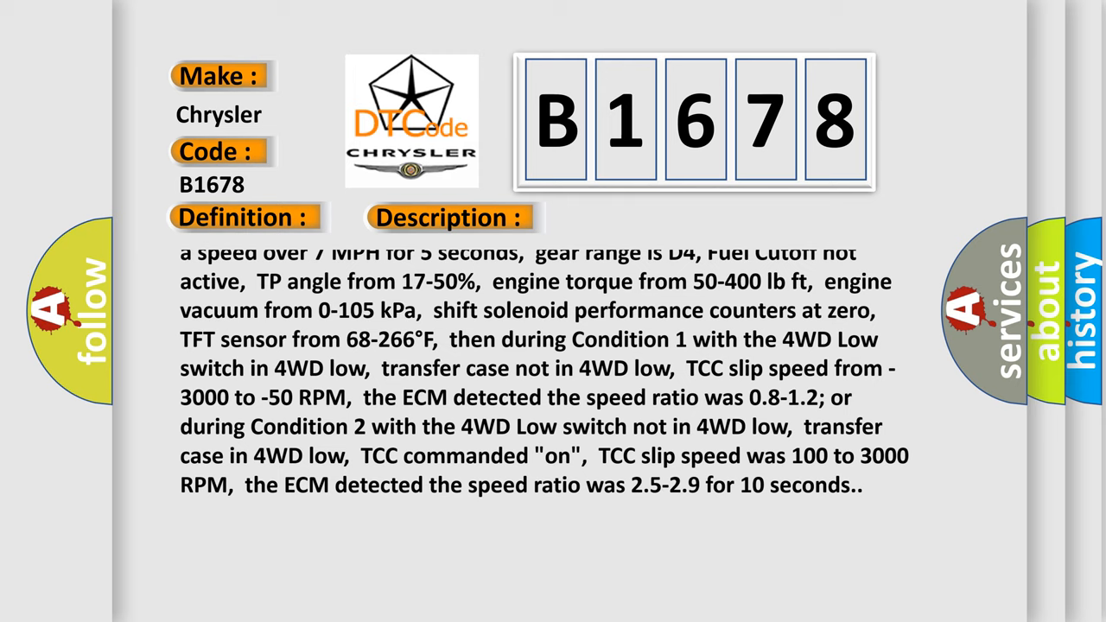
pyautogui.scroll(3)
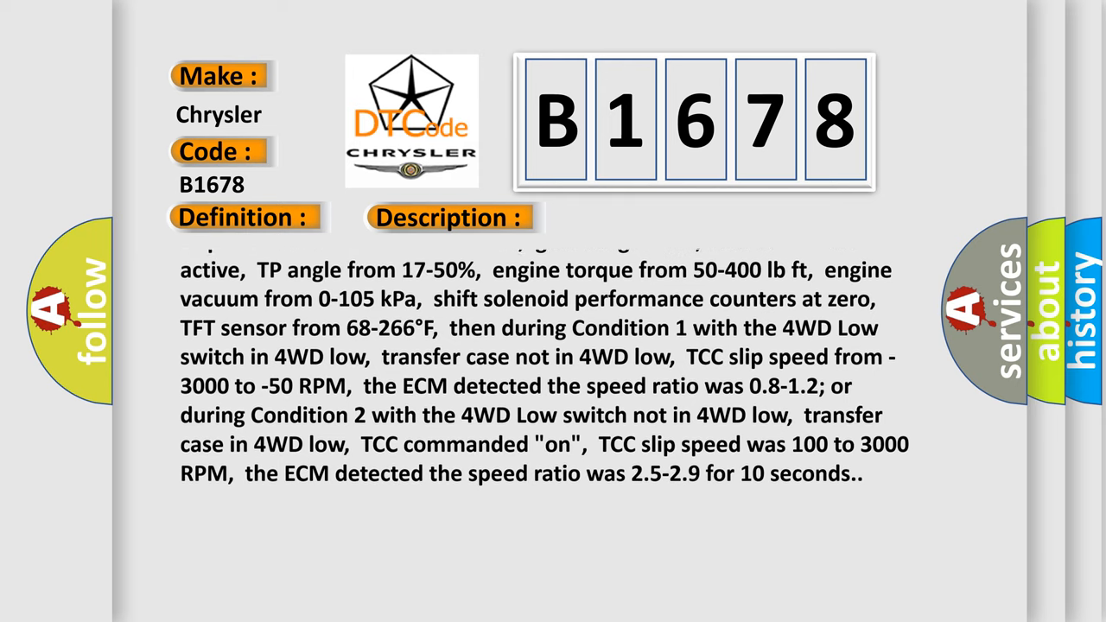
pyautogui.scroll(3)
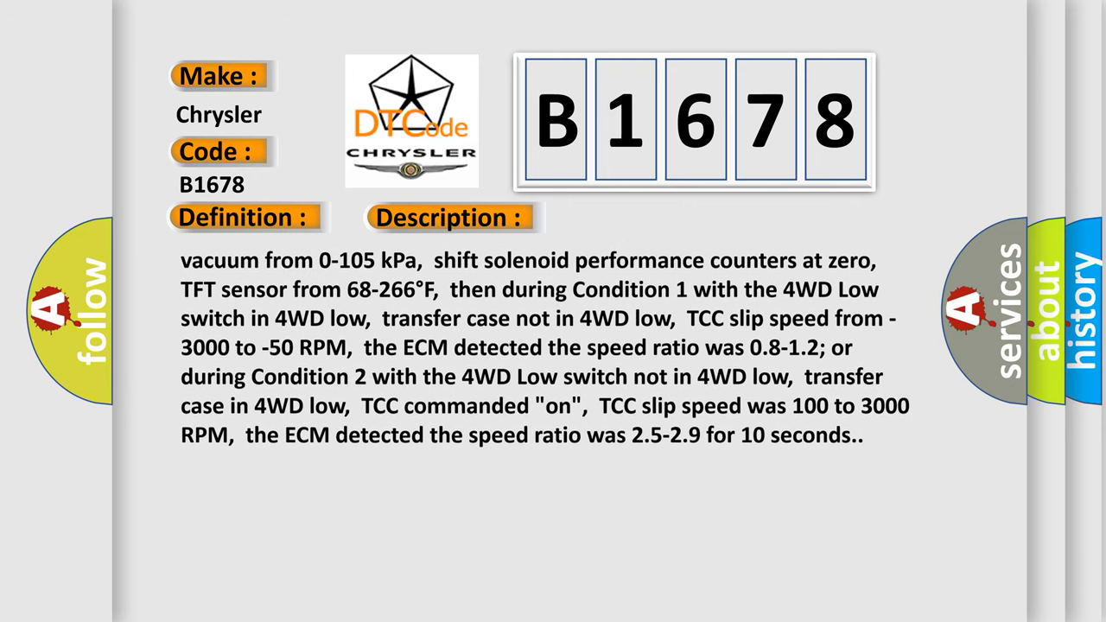
pyautogui.scroll(-3)
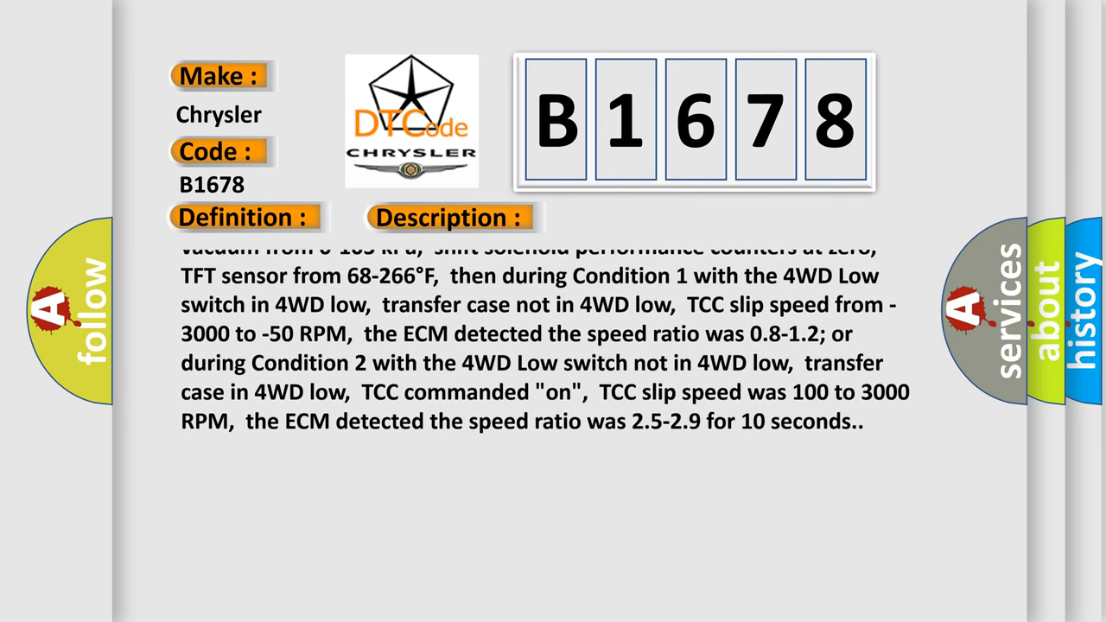
pyautogui.scroll(3)
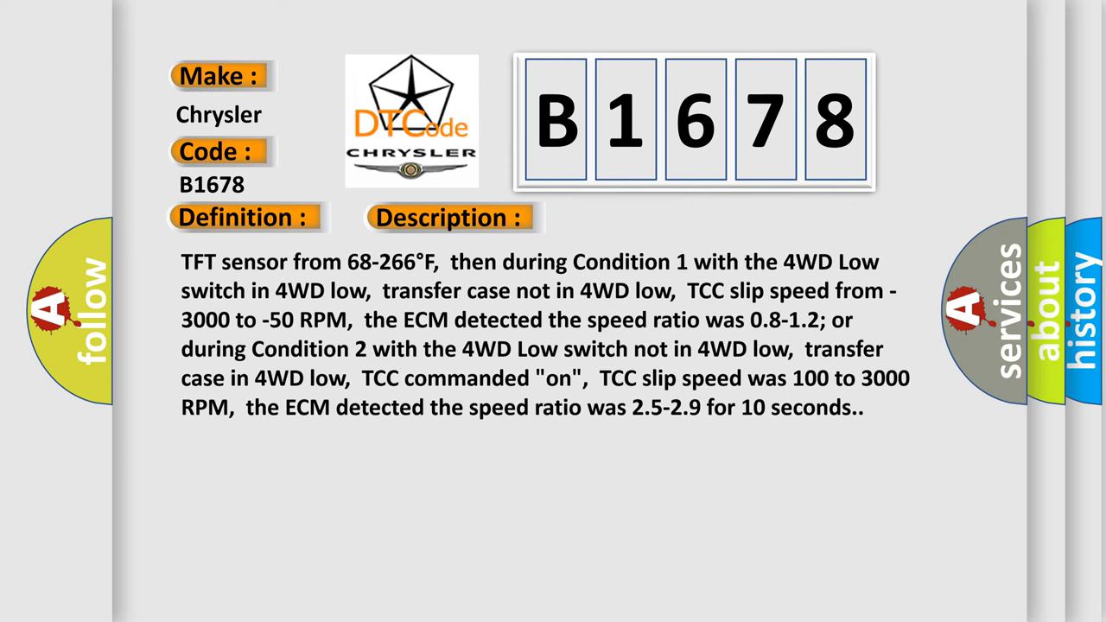